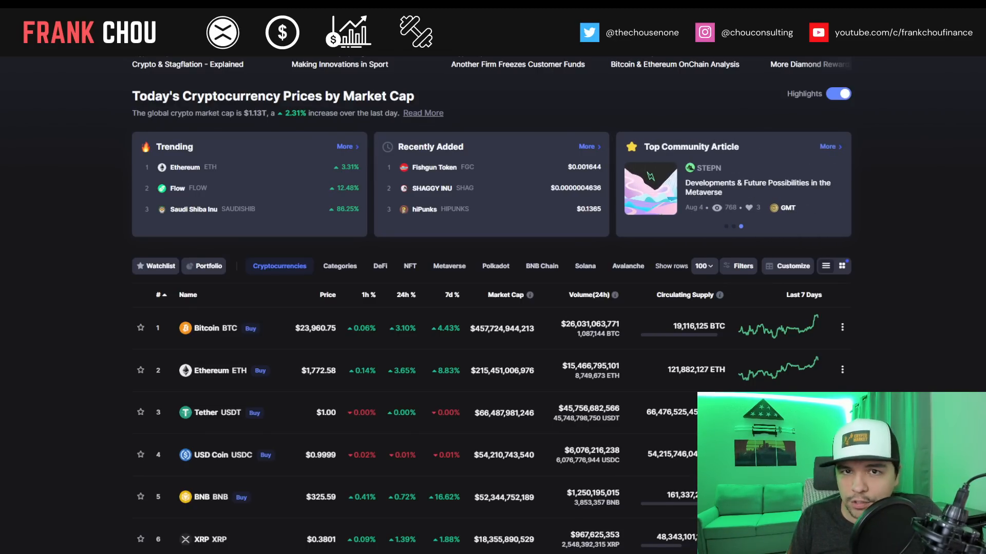
Scroll the CoinMarketCap top-cryptocurrencies price table down through the entries to Avalanche.
scroll(down, 3)
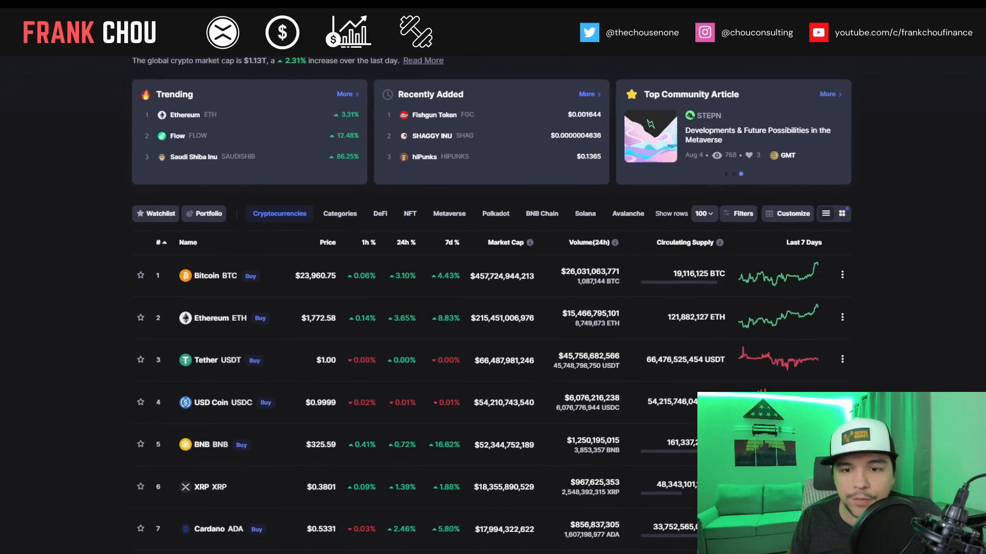
scroll(down, 3)
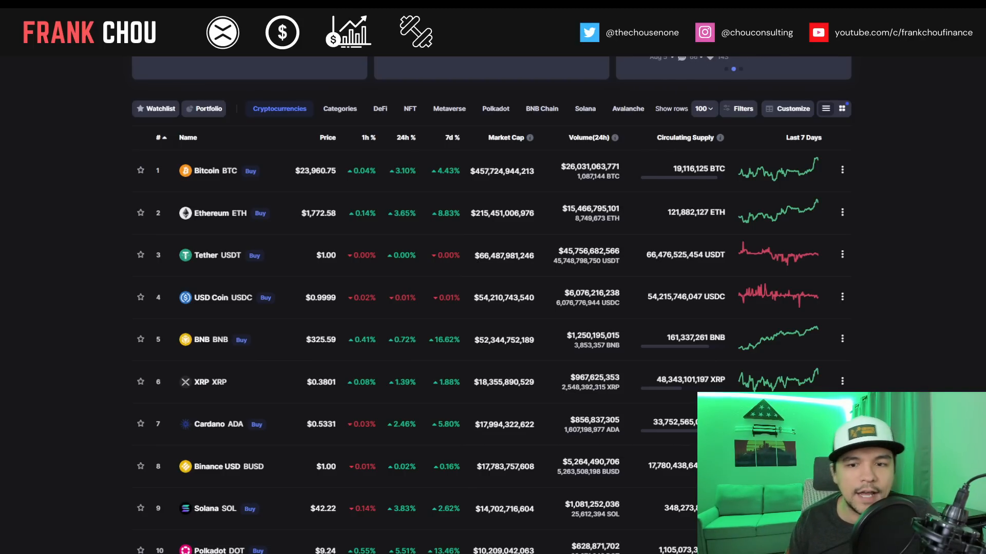
scroll(down, 3)
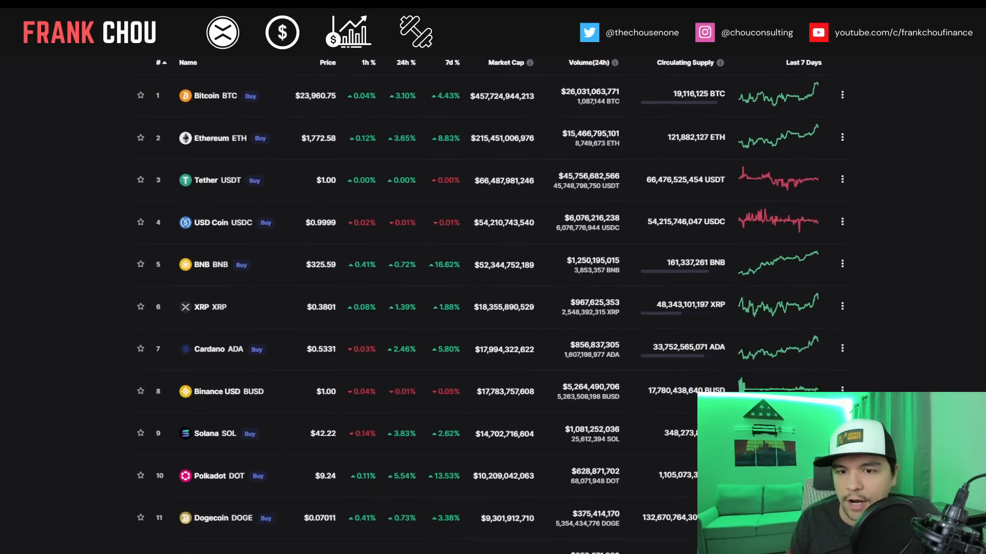
scroll(down, 3)
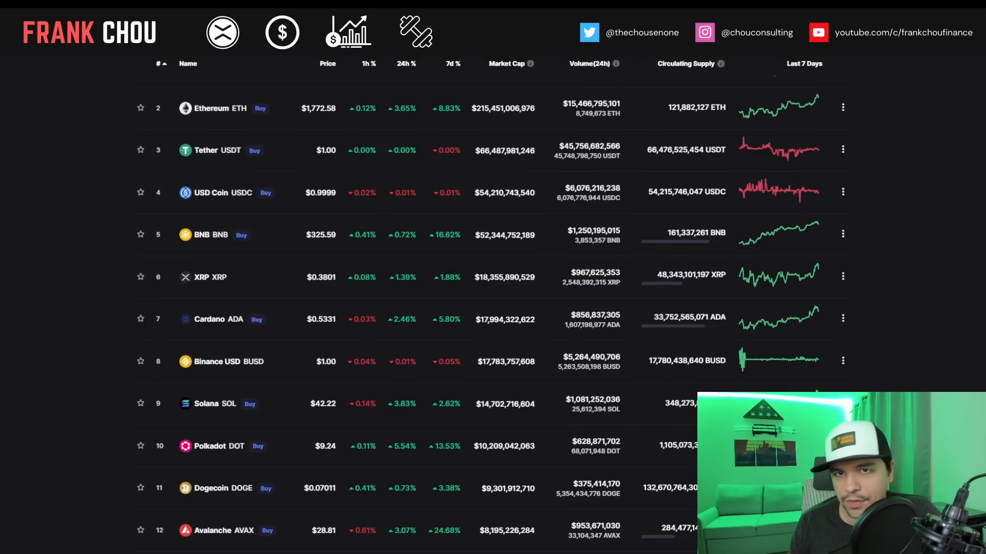
scroll(down, 3)
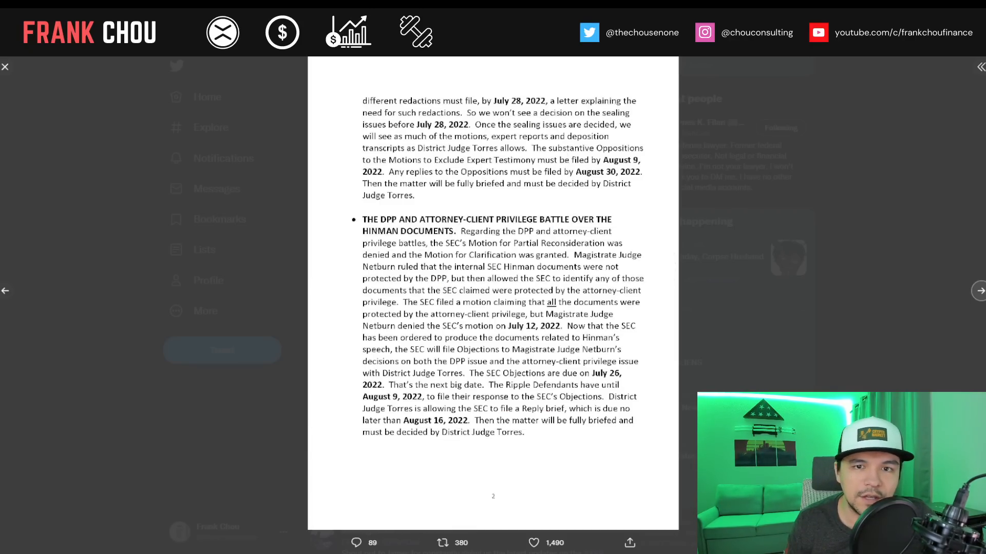
View the enlarged SEC–Ripple court filing image from the tweet.
click(6, 67)
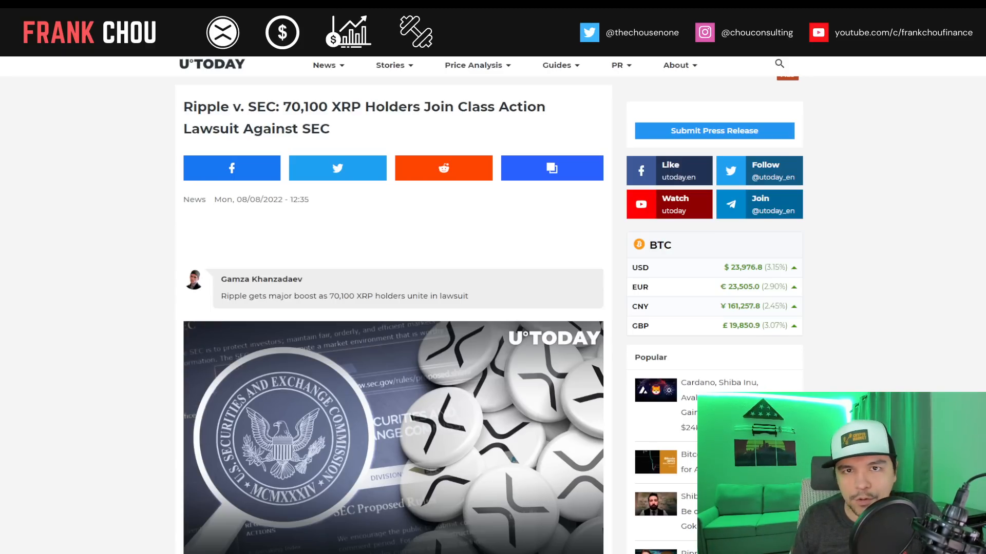
Read the U.Today article on 70,100 XRP holders joining the class action against the SEC.
scroll(down, 3)
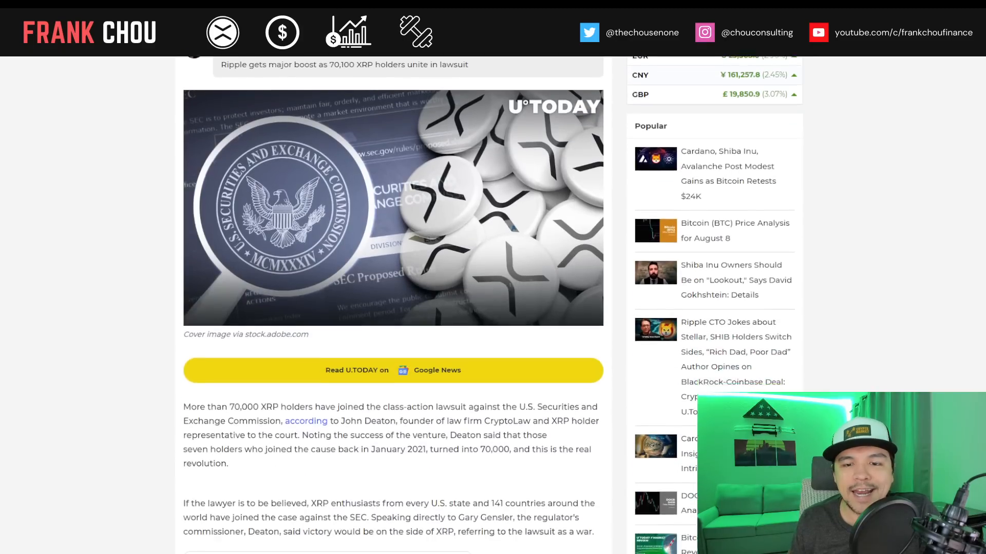
scroll(down, 3)
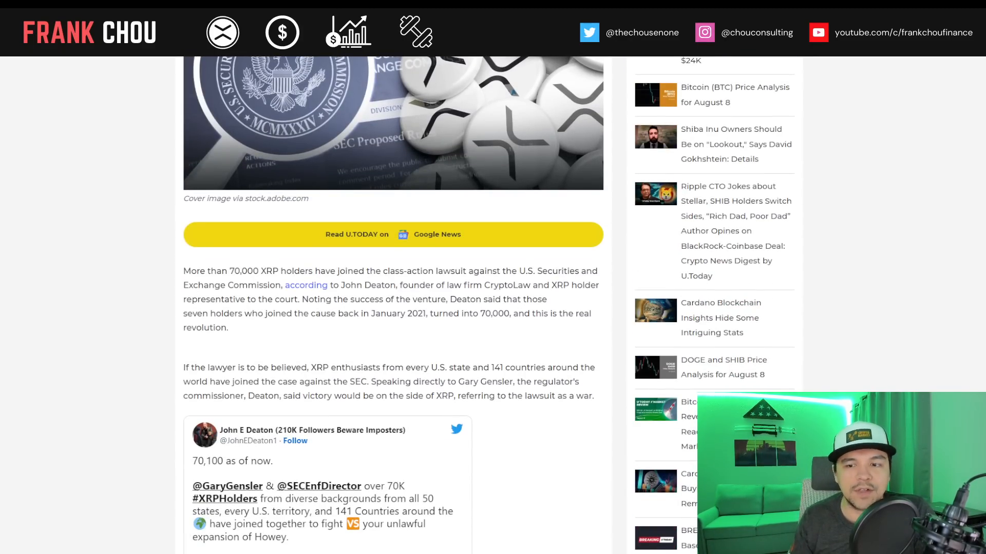
scroll(down, 3)
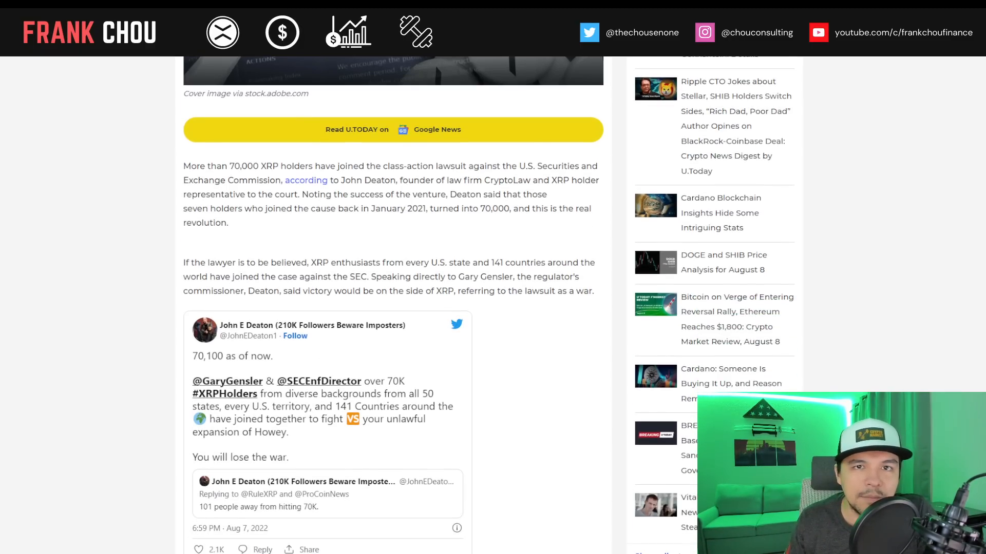
scroll(down, 3)
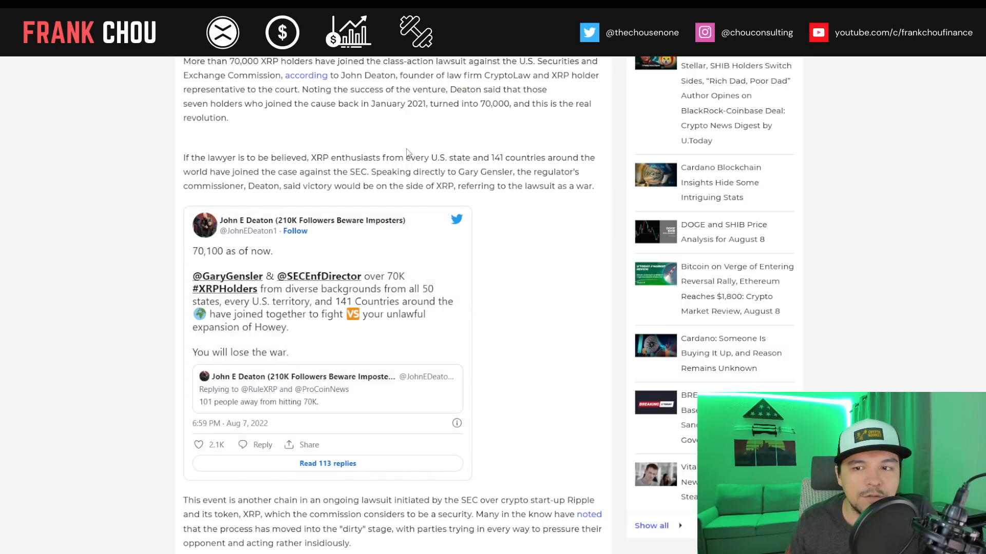
mouse_move(555, 270)
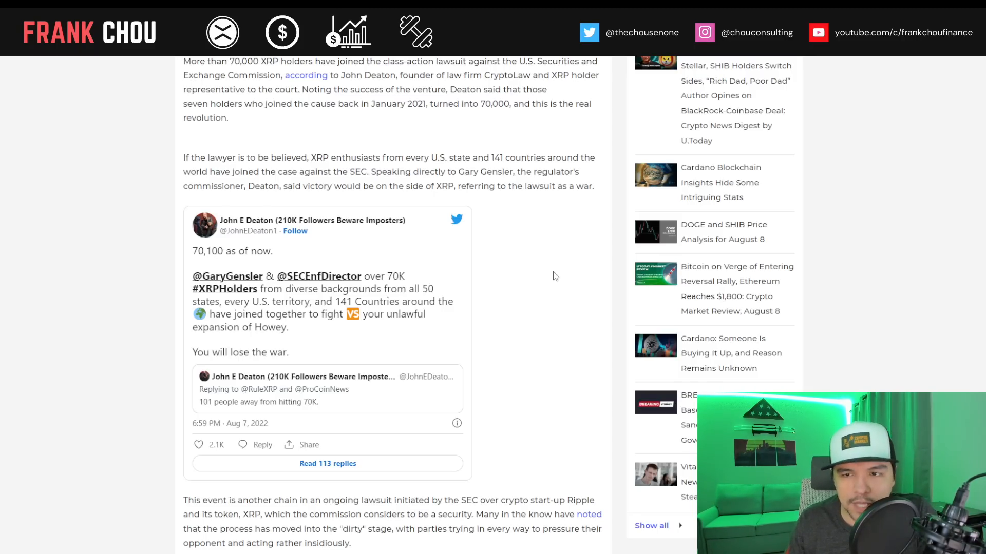
Continue through Deaton's embedded tweet to the article's end and author bio.
scroll(down, 3)
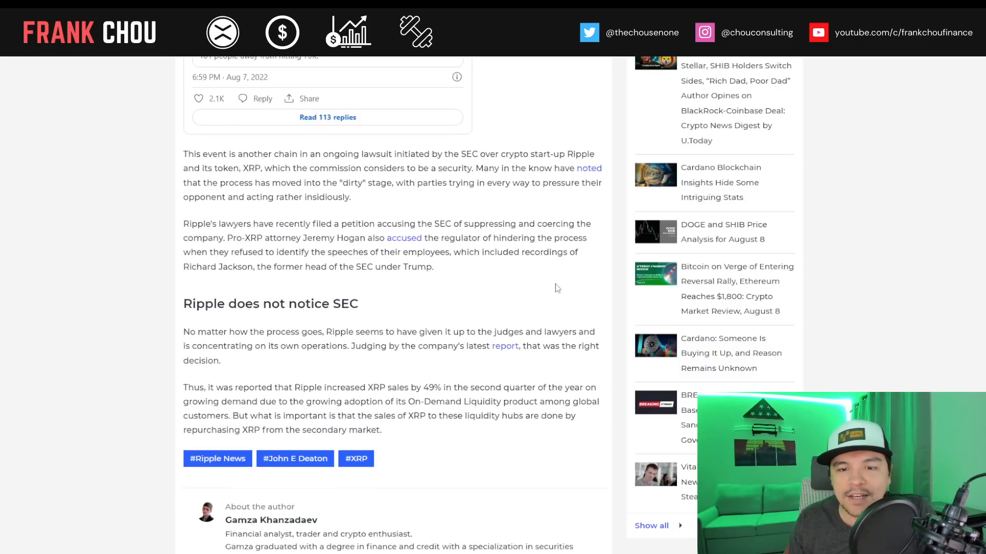
scroll(down, 3)
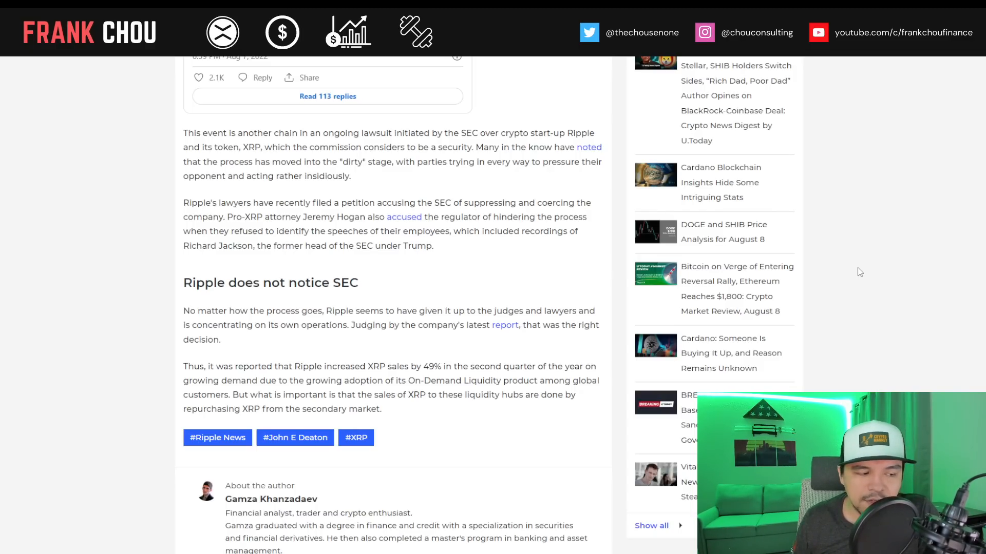
scroll(down, 3)
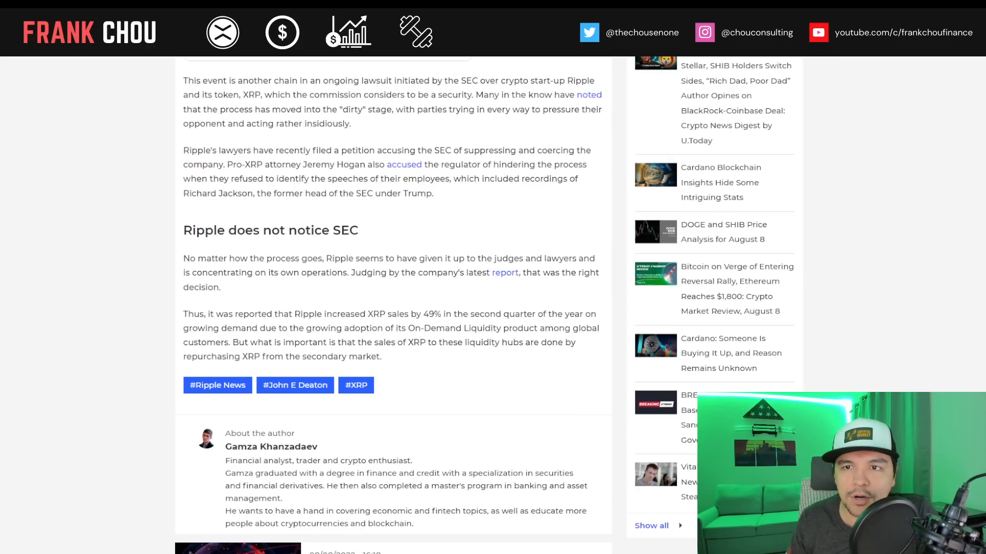
mouse_move(618, 256)
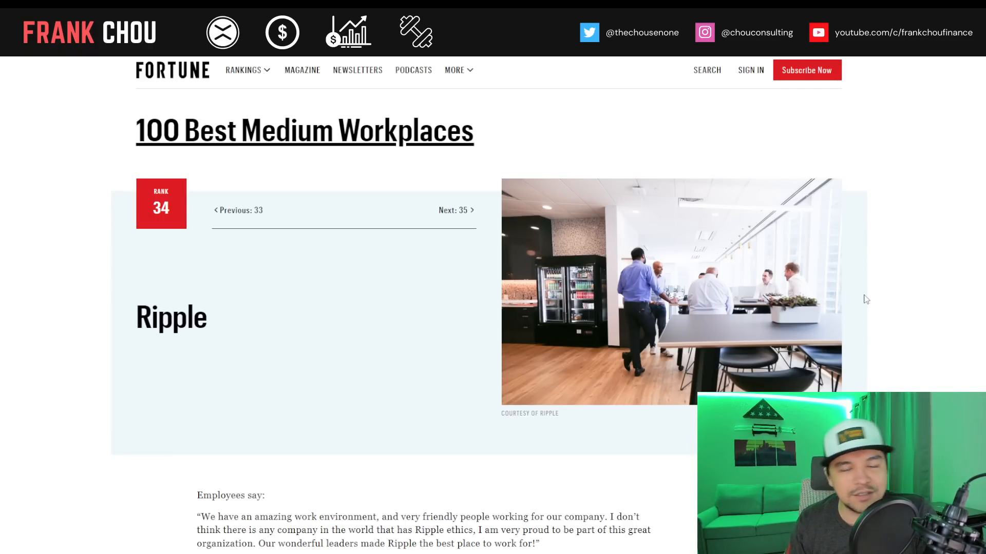
Read Fortune's Ripple rank-34 Best Medium Workplaces entry down to the Company info table.
scroll(down, 3)
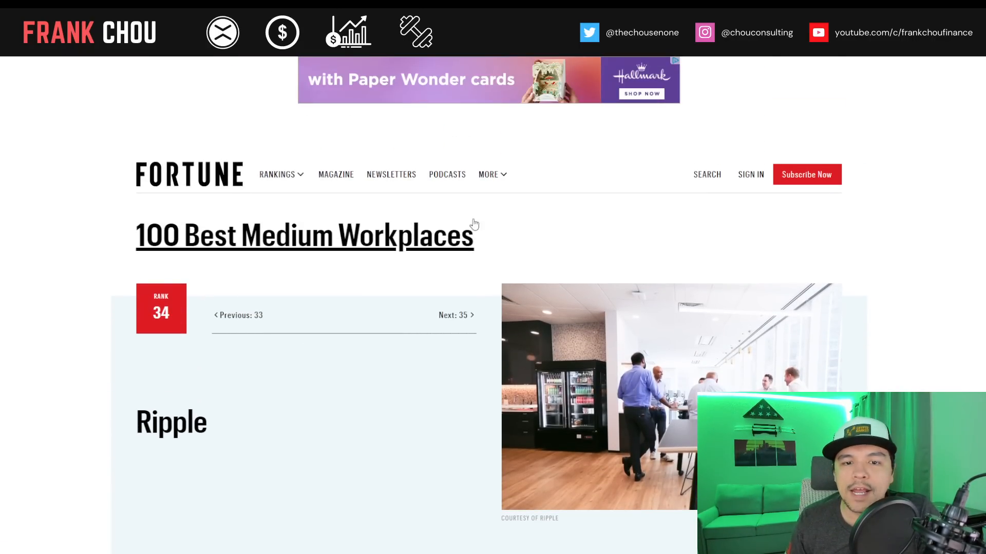
scroll(down, 3)
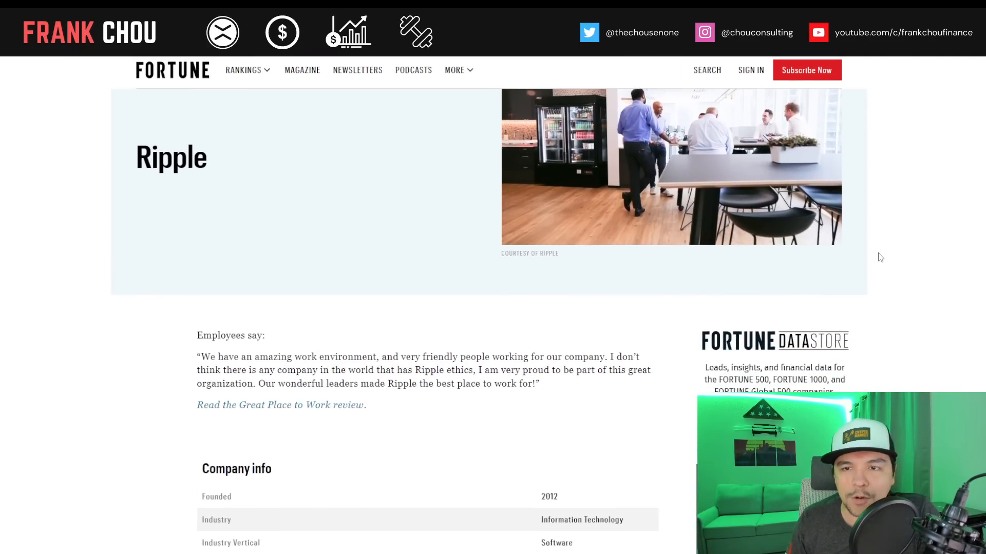
scroll(down, 3)
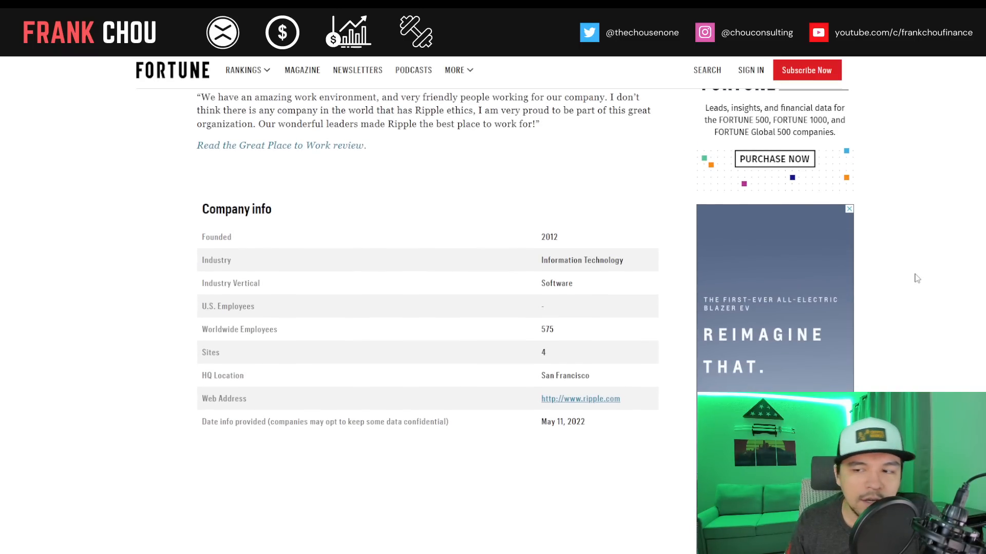
mouse_move(902, 252)
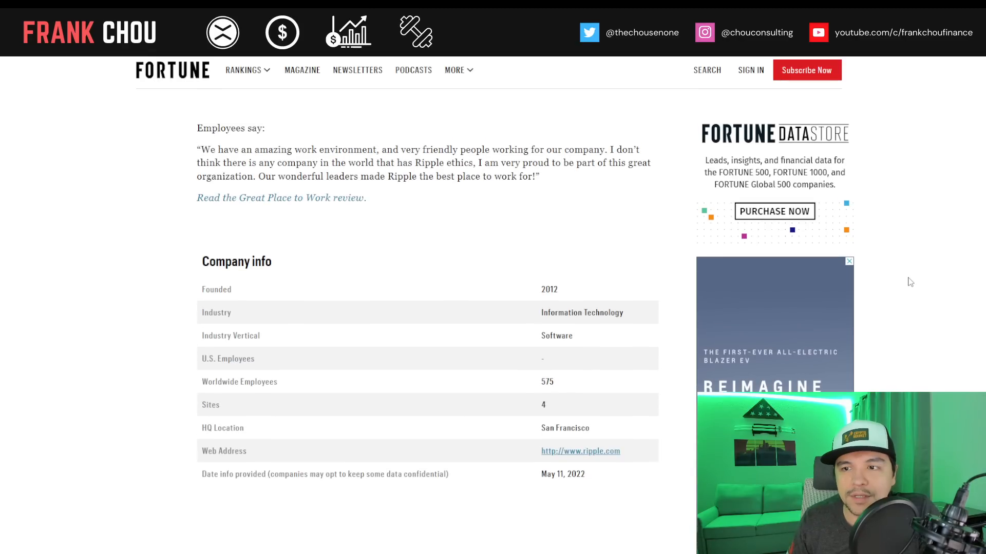
scroll(down, 3)
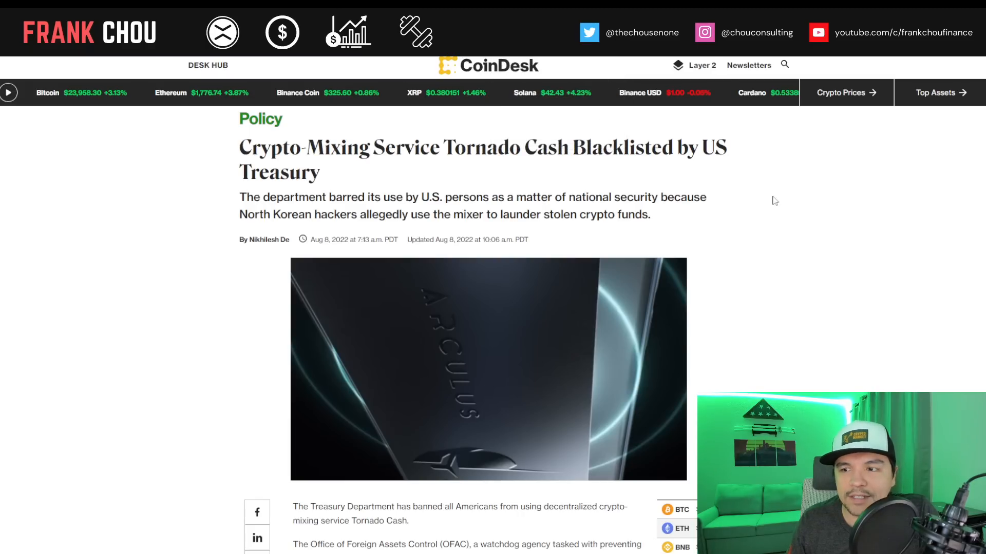
mouse_move(947, 295)
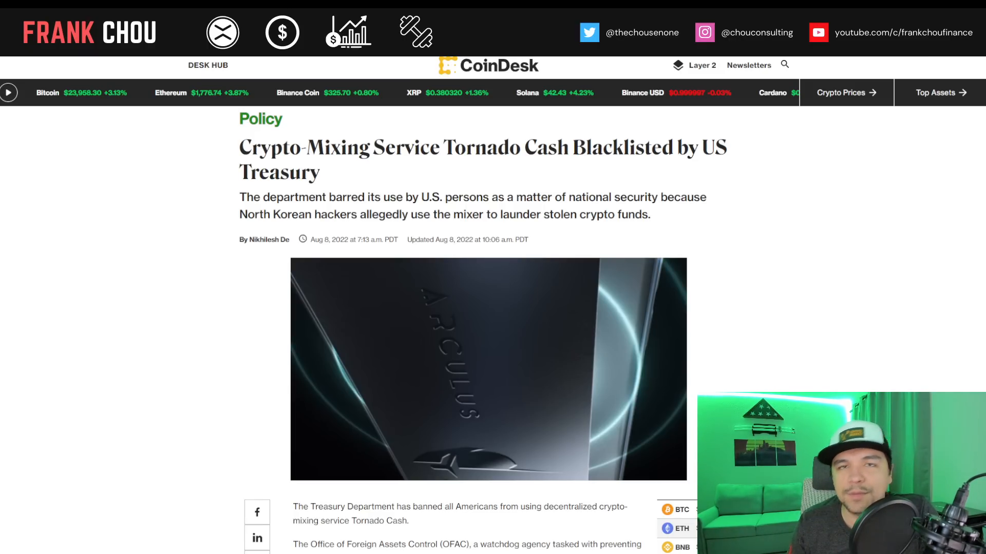
Read the CoinDesk Tornado Cash blacklist article down to the Nansen monthly ETH deposit chart.
scroll(down, 3)
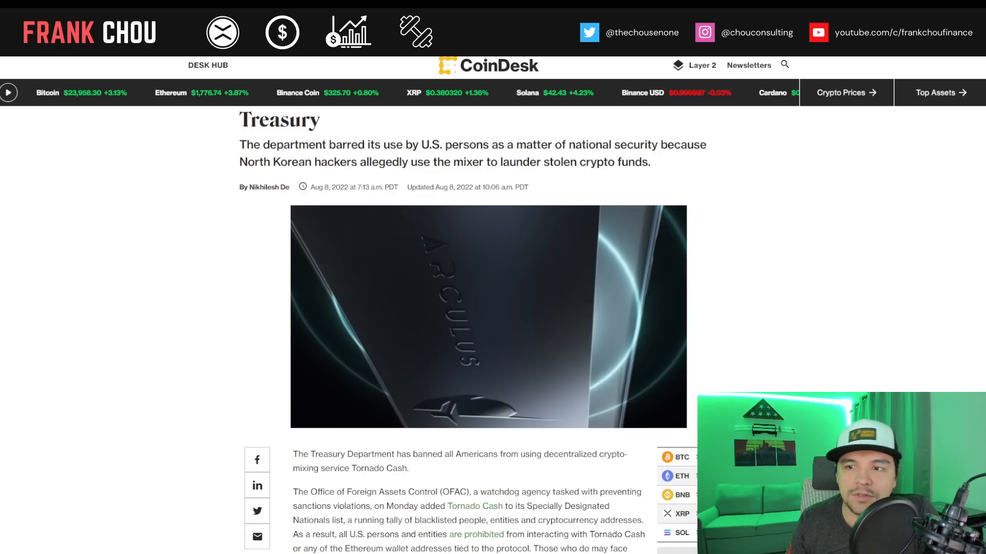
scroll(down, 3)
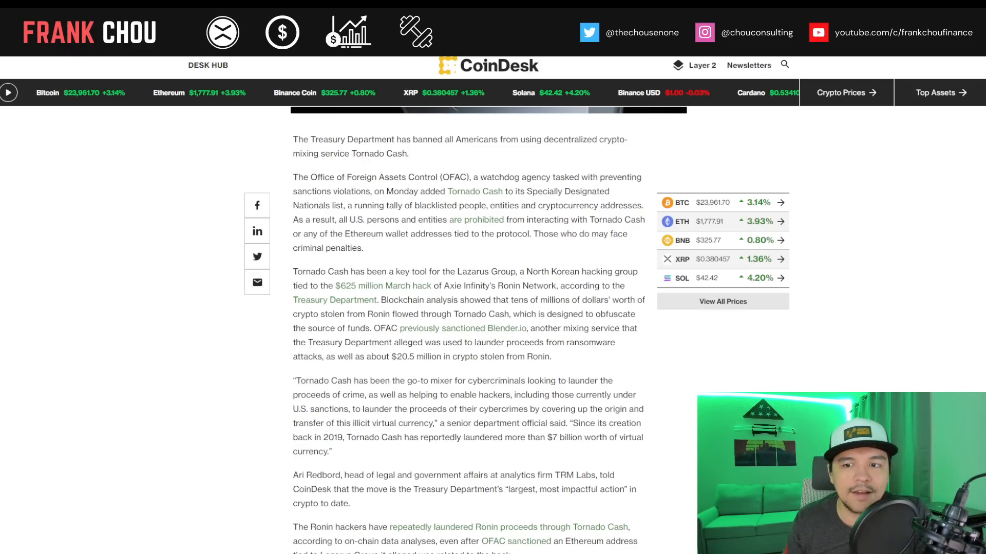
scroll(down, 3)
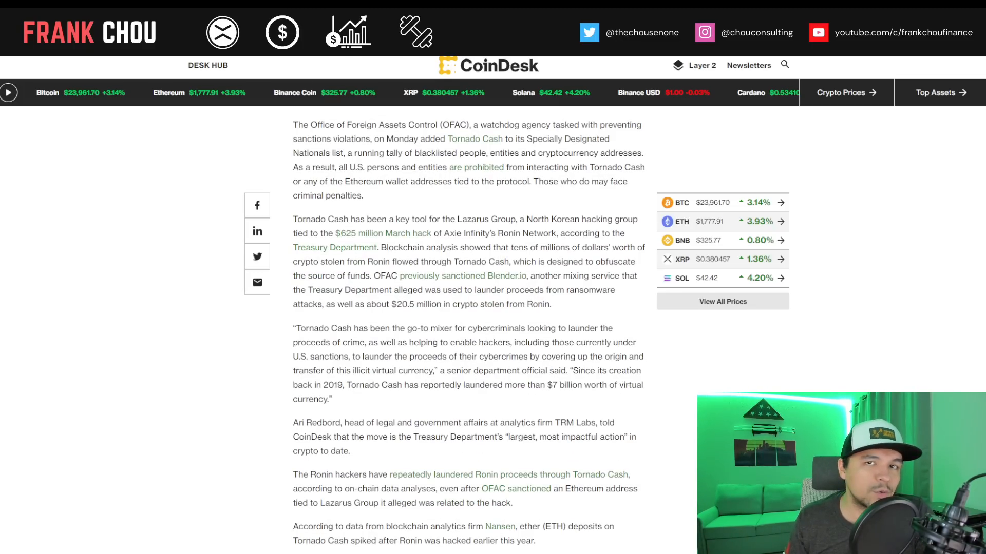
scroll(down, 3)
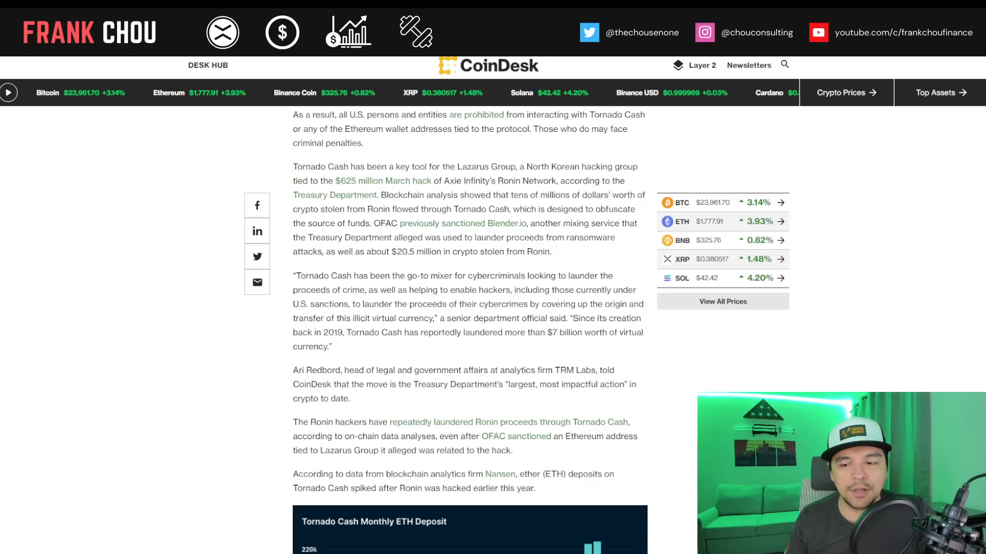
scroll(down, 3)
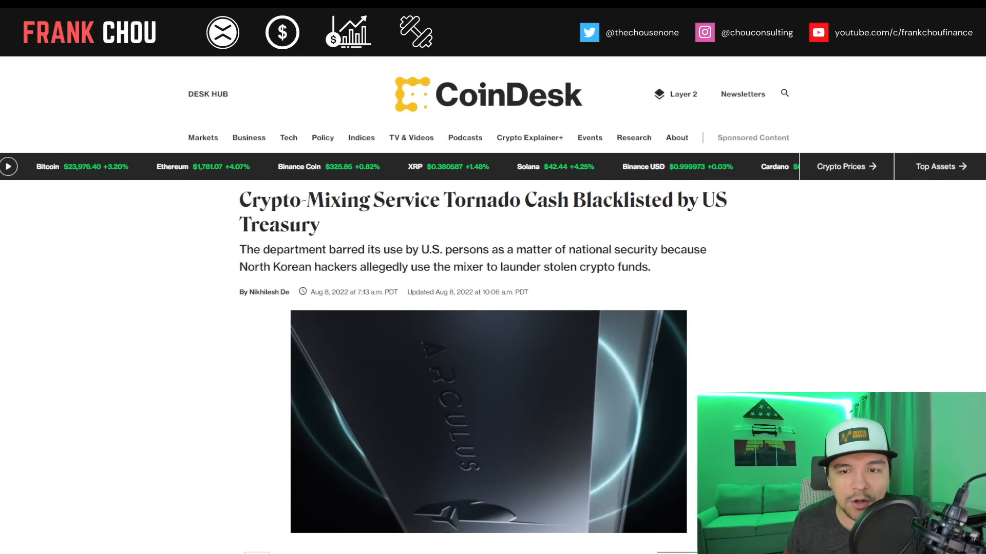
Move from the CoinDesk article to the WSJ article on a U.S. digital dollar.
scroll(down, 3)
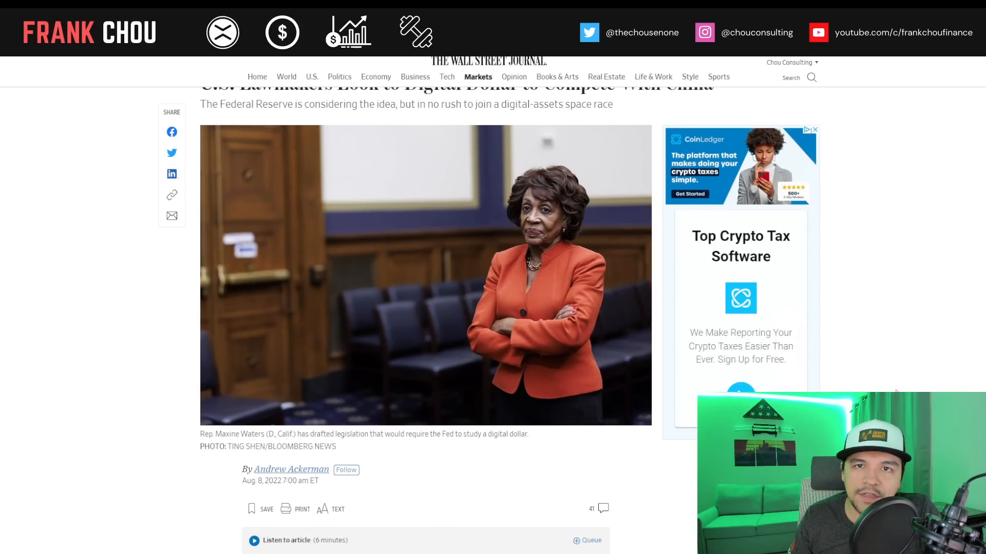
Read the WSJ digital-dollar article's opening paragraphs through the Waters legislation passage and embedded video.
scroll(down, 3)
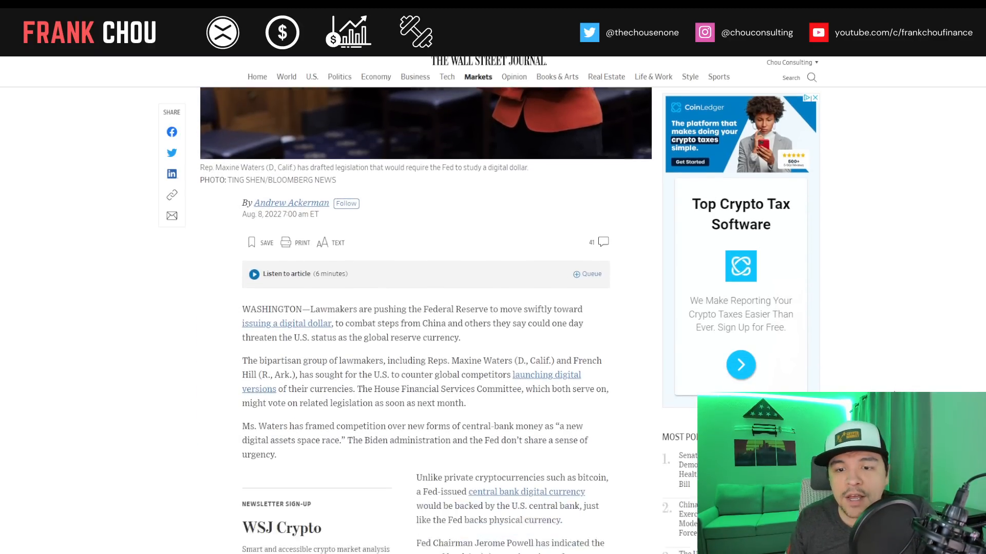
scroll(down, 3)
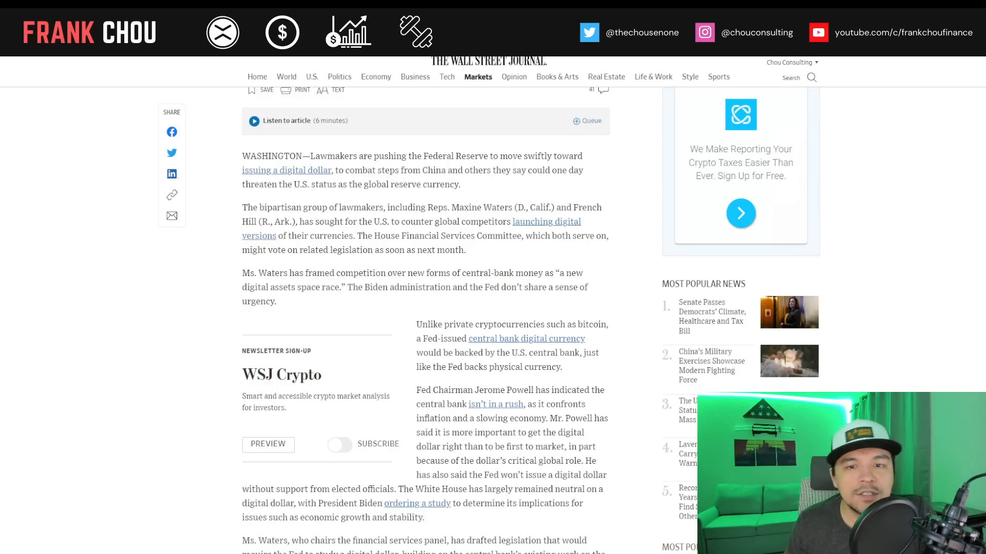
scroll(down, 3)
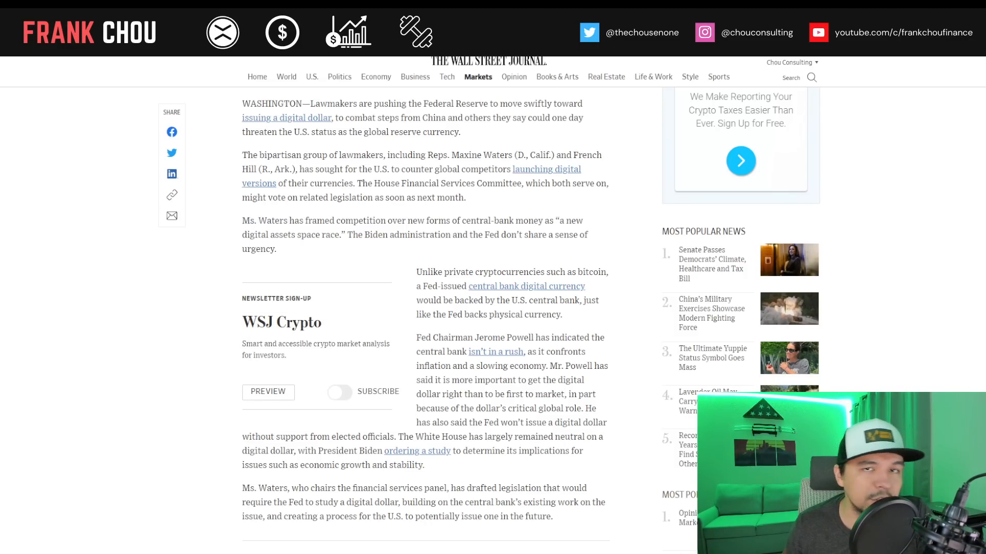
scroll(down, 3)
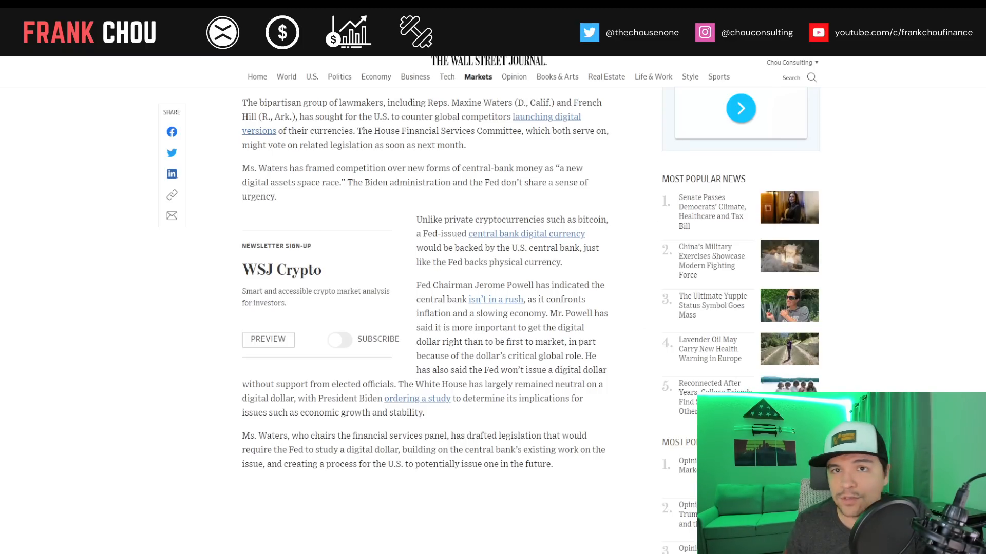
scroll(down, 3)
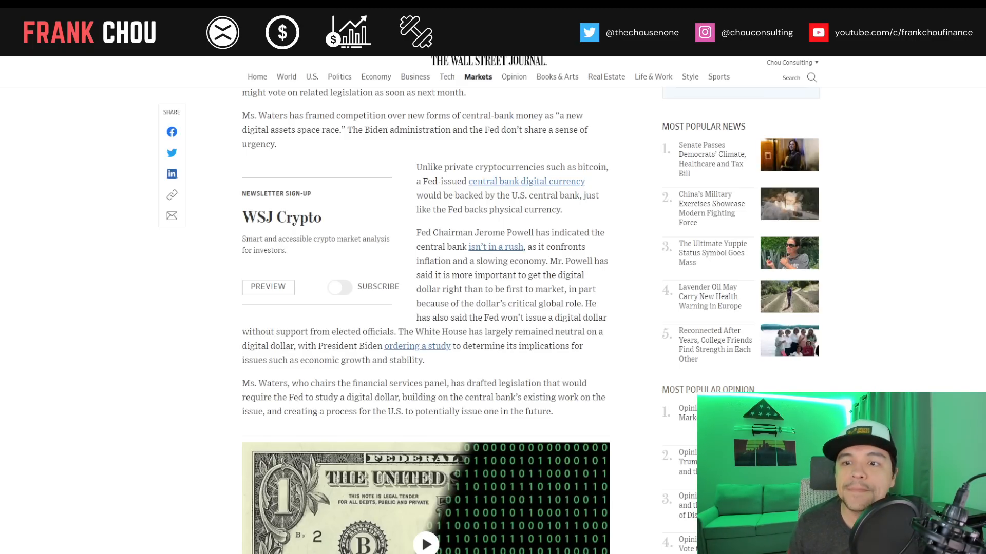
Read past the digital currency race video to the Share Your Thoughts box.
scroll(down, 3)
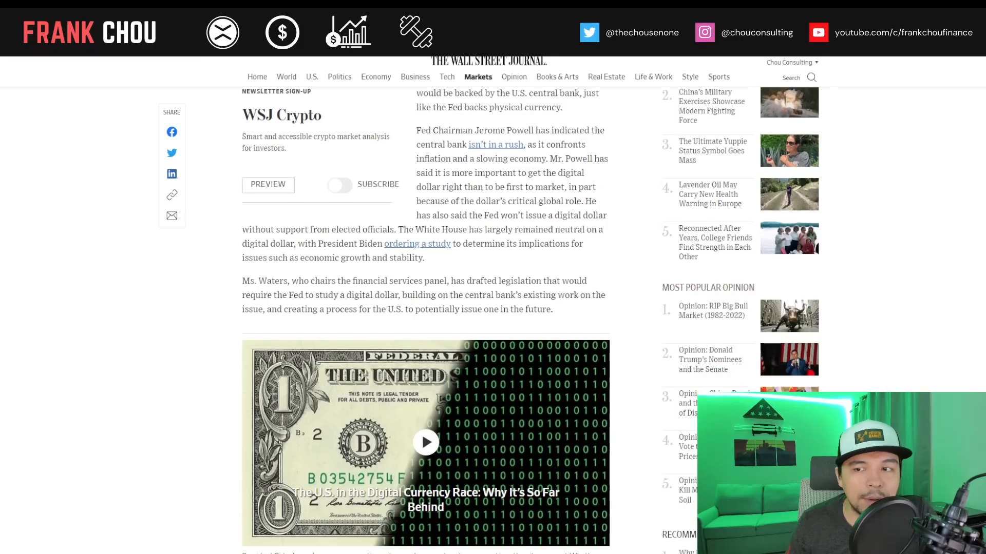
scroll(down, 3)
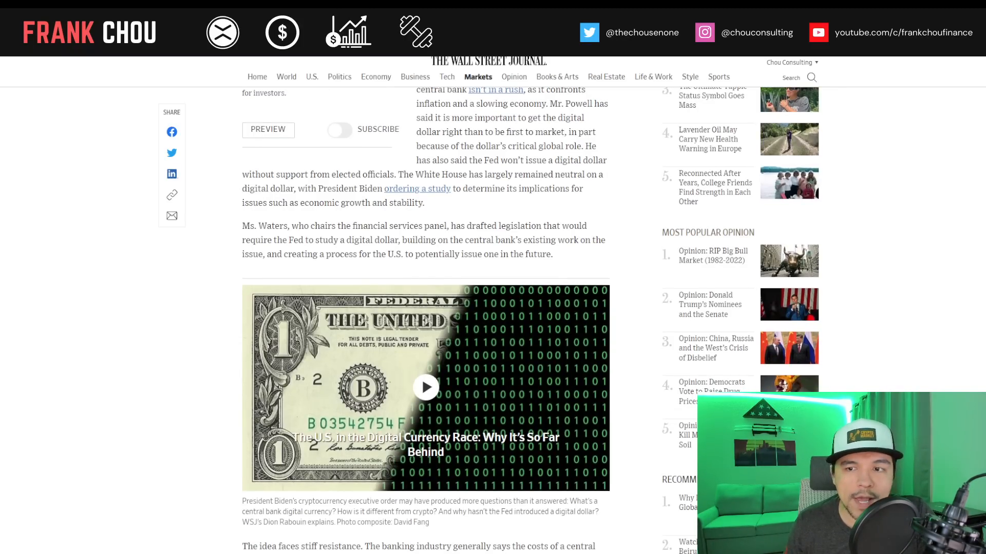
scroll(down, 3)
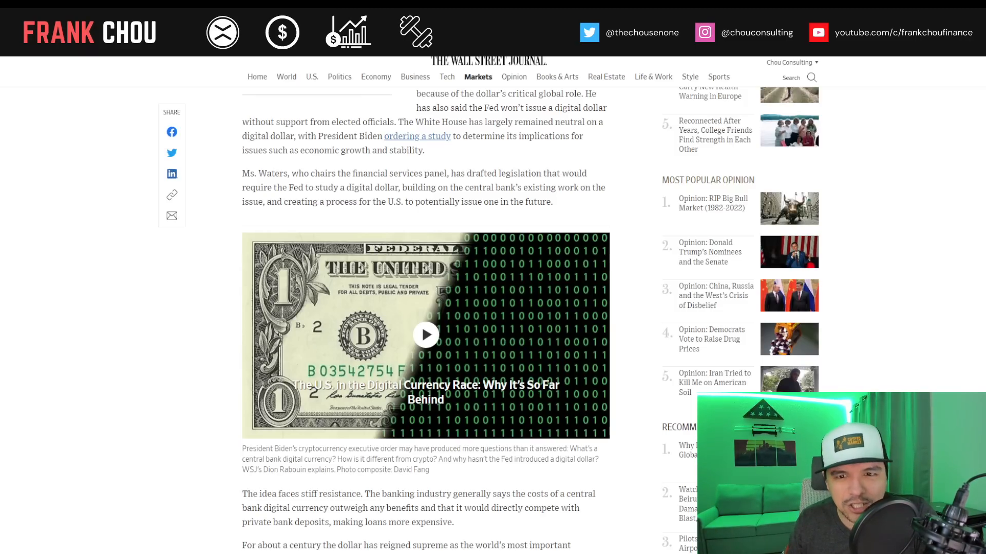
scroll(down, 3)
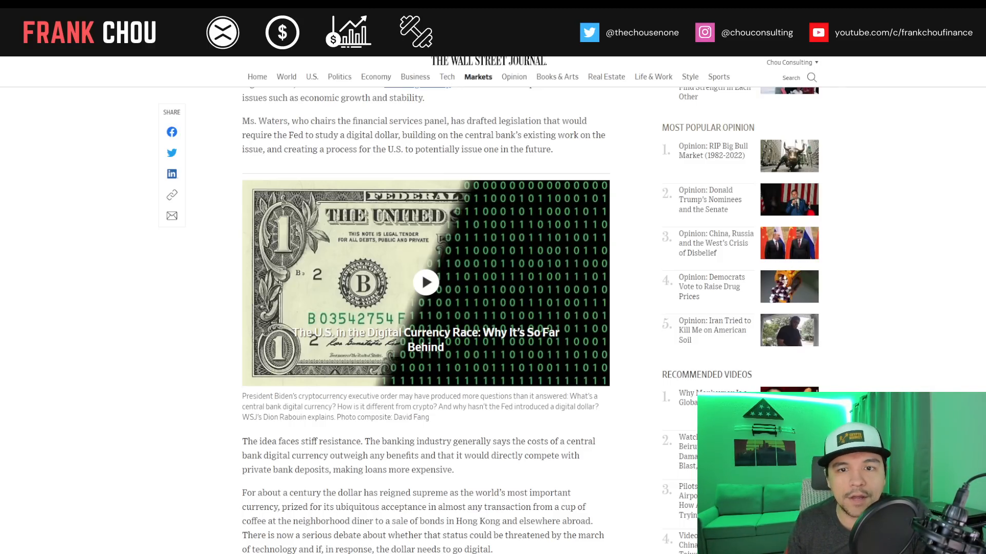
Continue to Mr. Hill's concerns about China's central-bank digital currency testing.
scroll(down, 3)
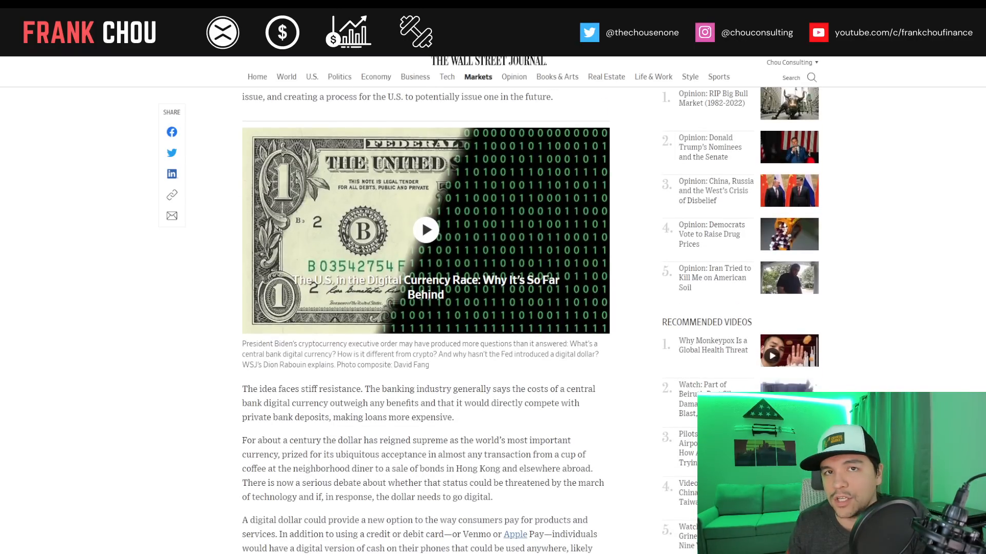
scroll(down, 3)
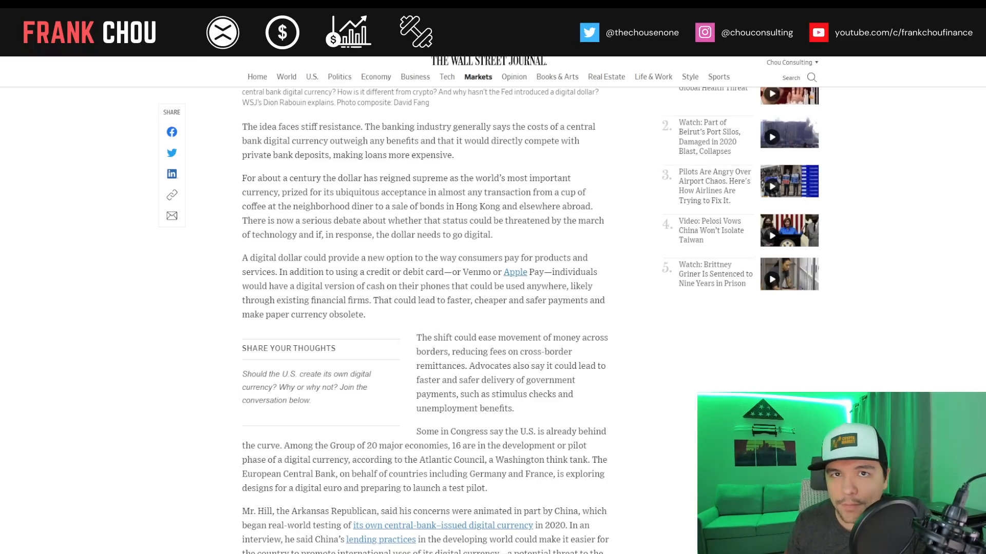
scroll(down, 3)
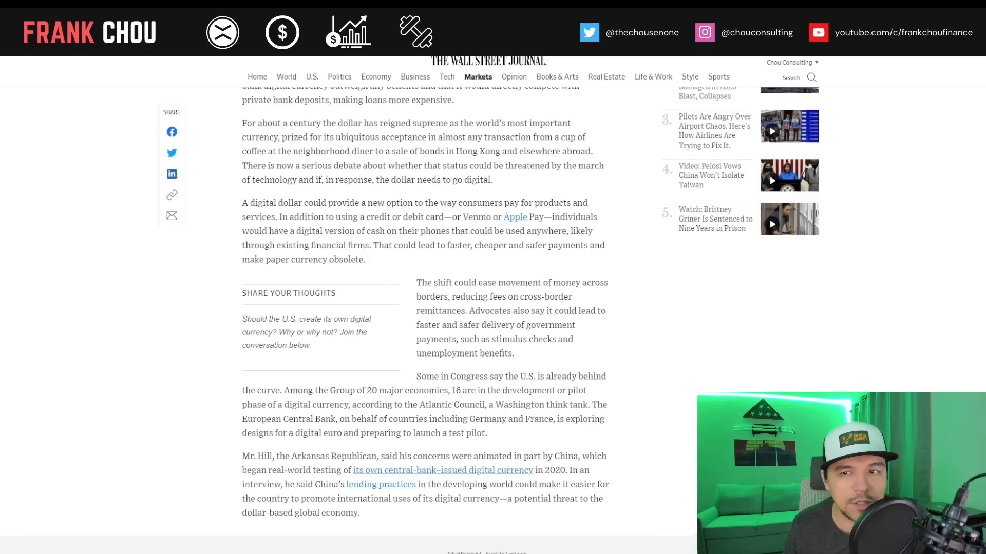
Scroll to the advertisement break and the quote about China's predatory practices.
scroll(down, 3)
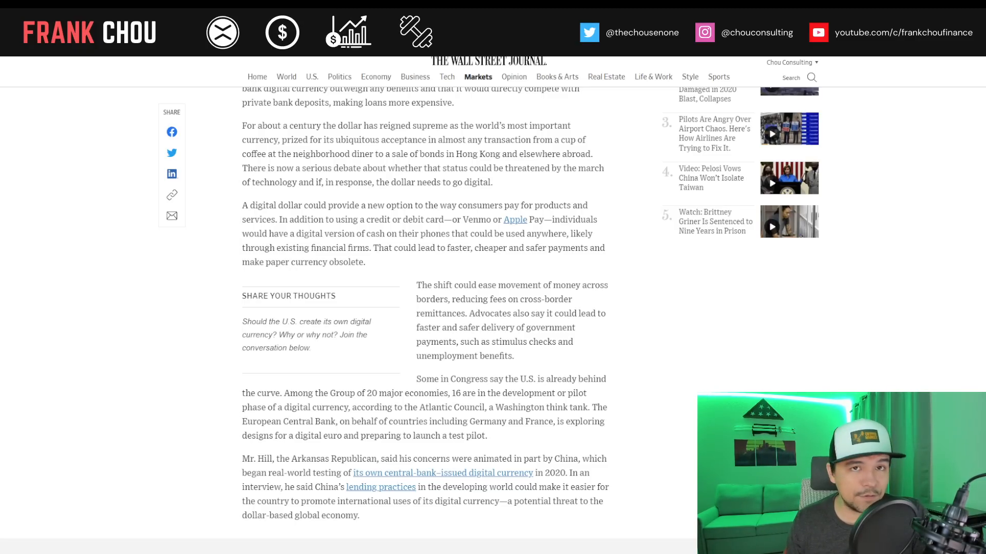
scroll(down, 3)
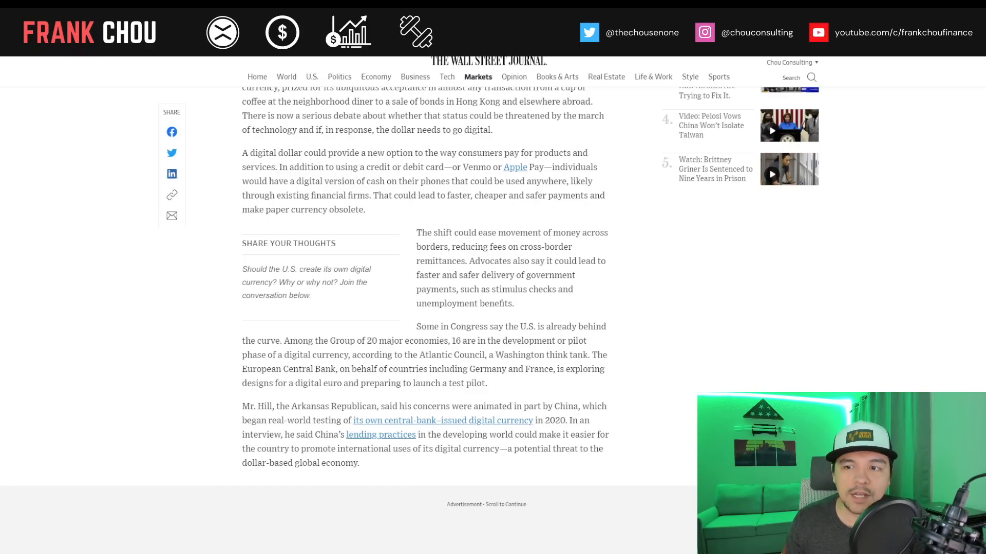
scroll(down, 3)
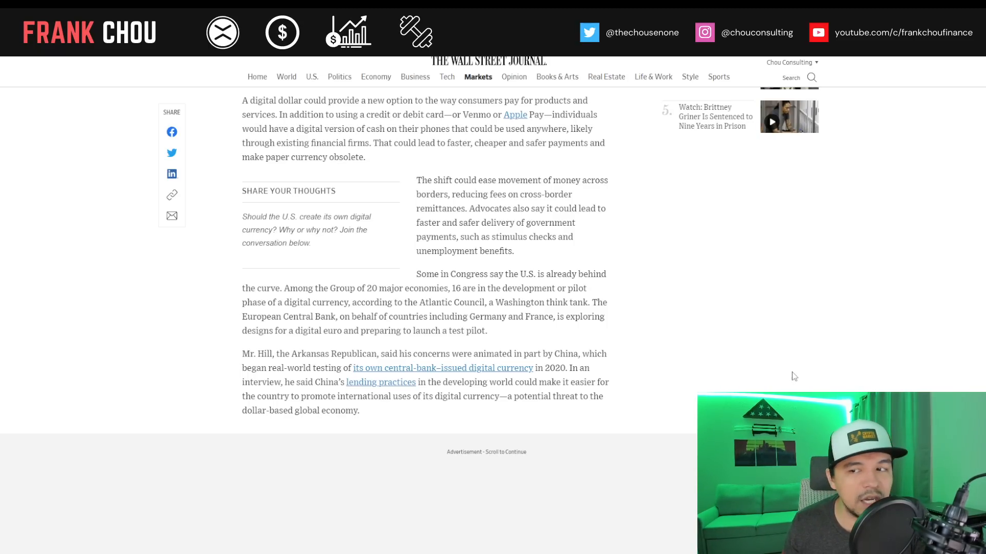
mouse_move(790, 379)
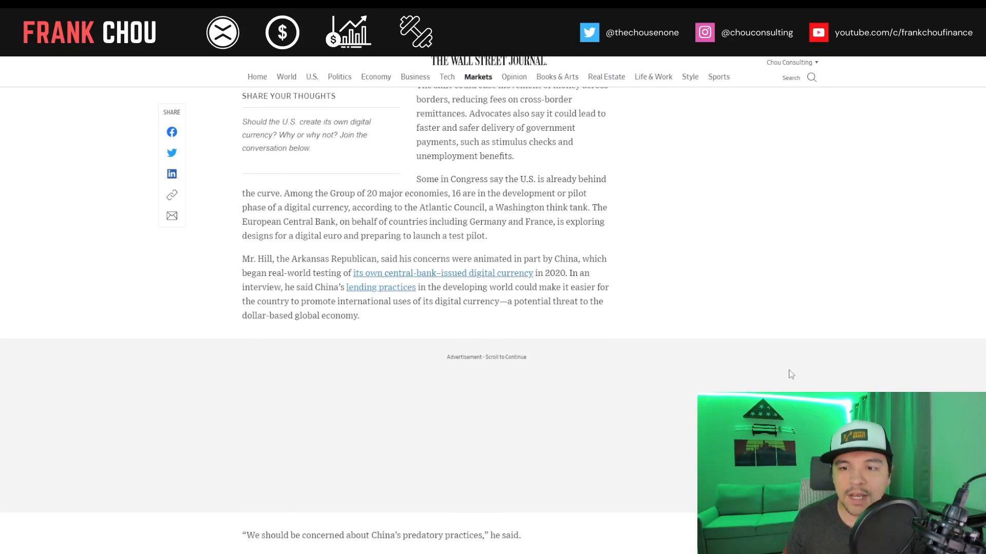
Read the e-CNY and Beijing passages to the Chinese embassy's no-comment line and the lawmaker photo.
scroll(down, 3)
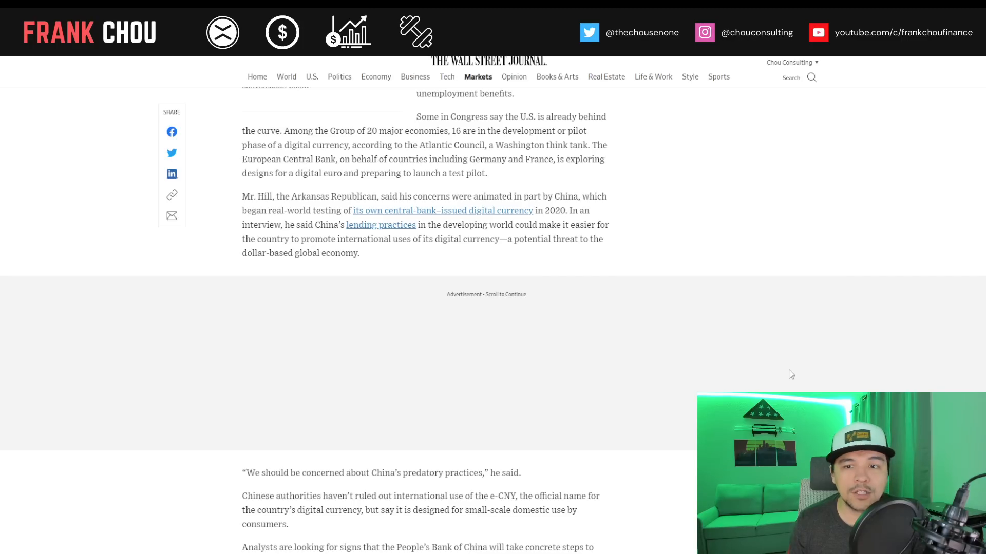
mouse_move(798, 371)
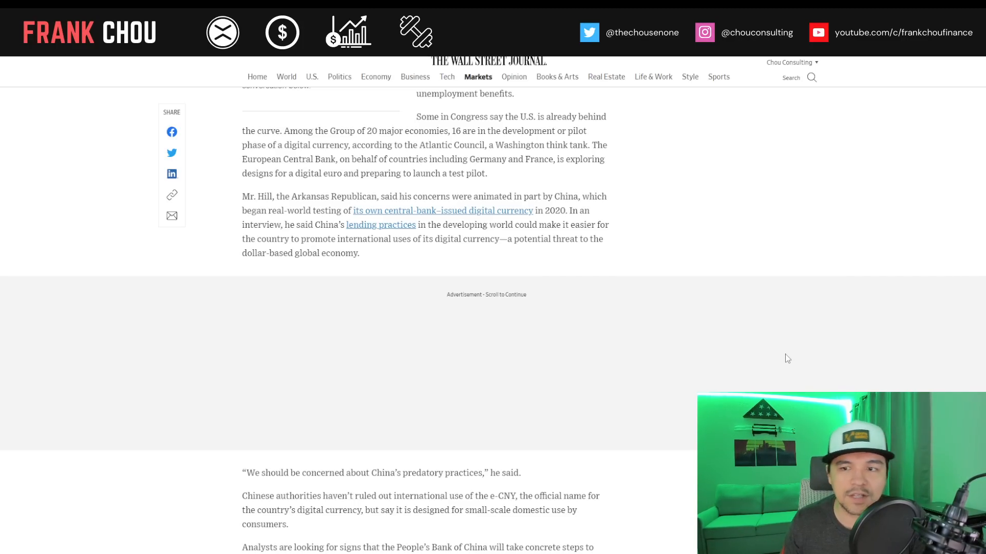
mouse_move(800, 371)
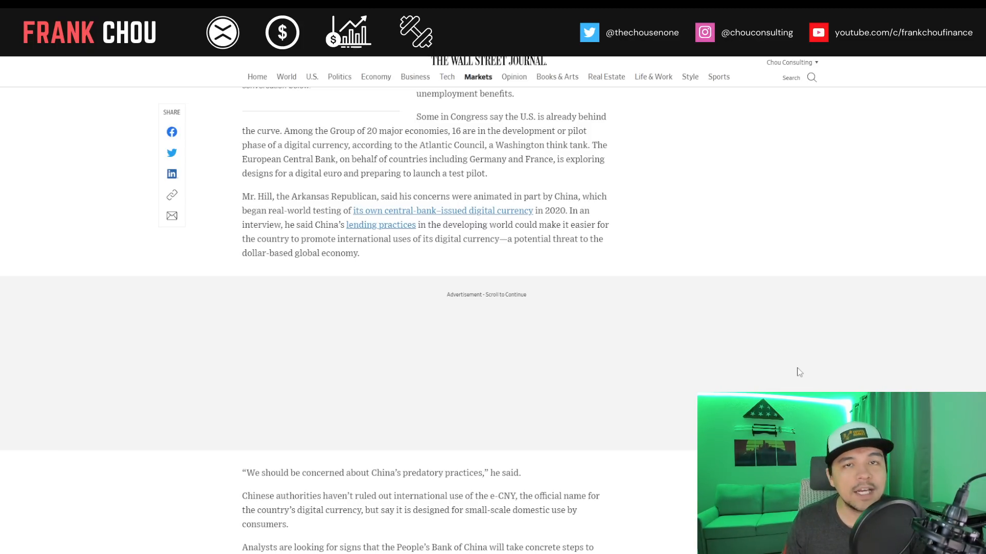
scroll(down, 3)
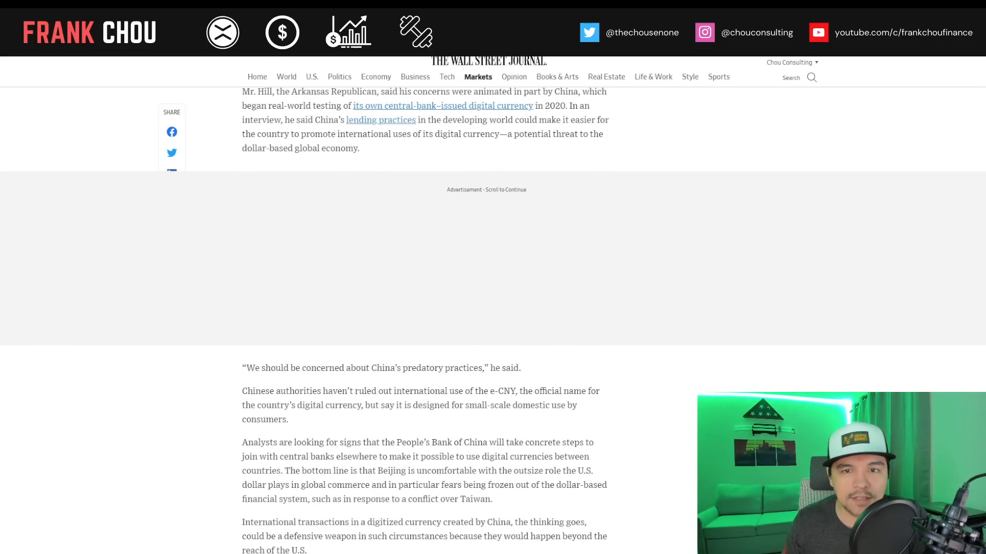
scroll(down, 3)
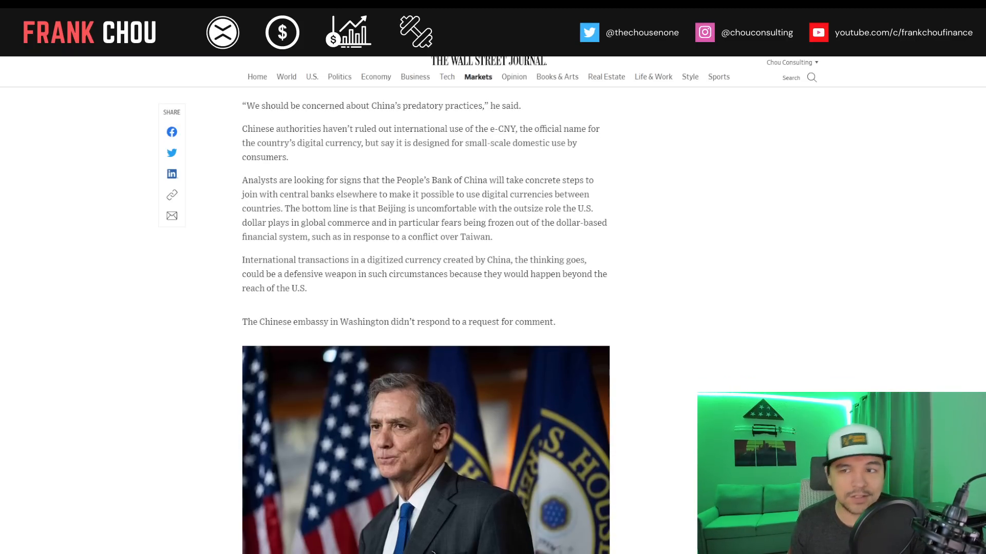
mouse_move(812, 382)
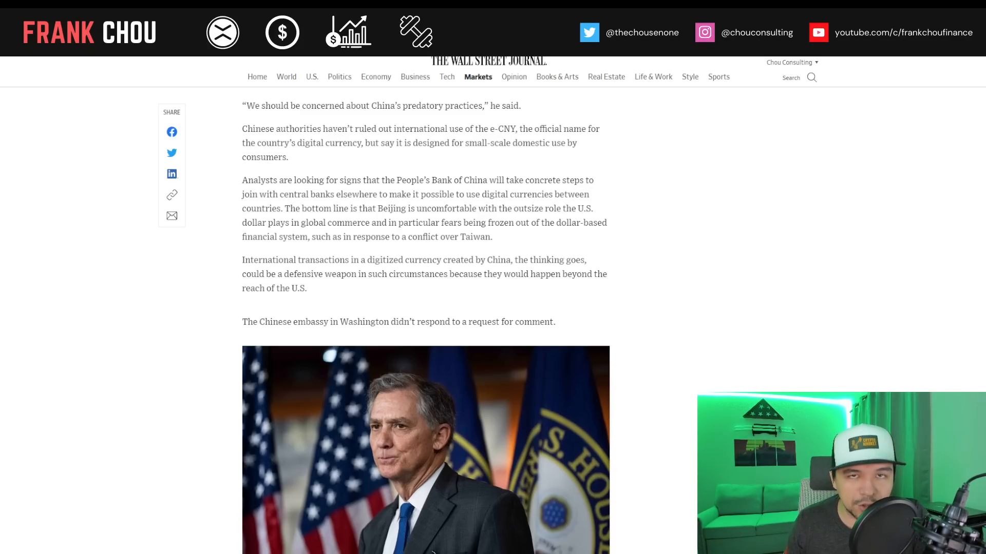
Scroll past the lawmaker's photo to Brainard's July speech quote and the author credit lines.
scroll(down, 3)
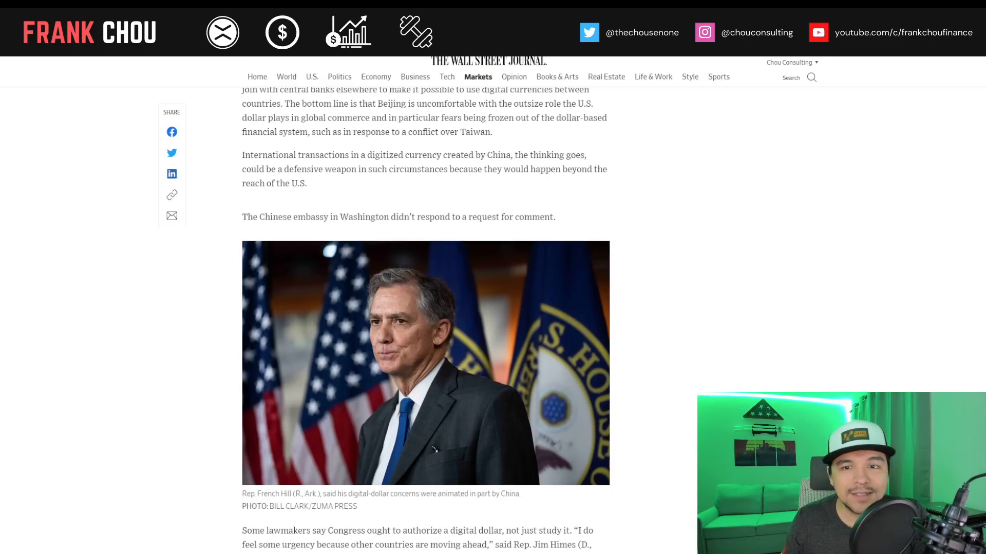
scroll(down, 3)
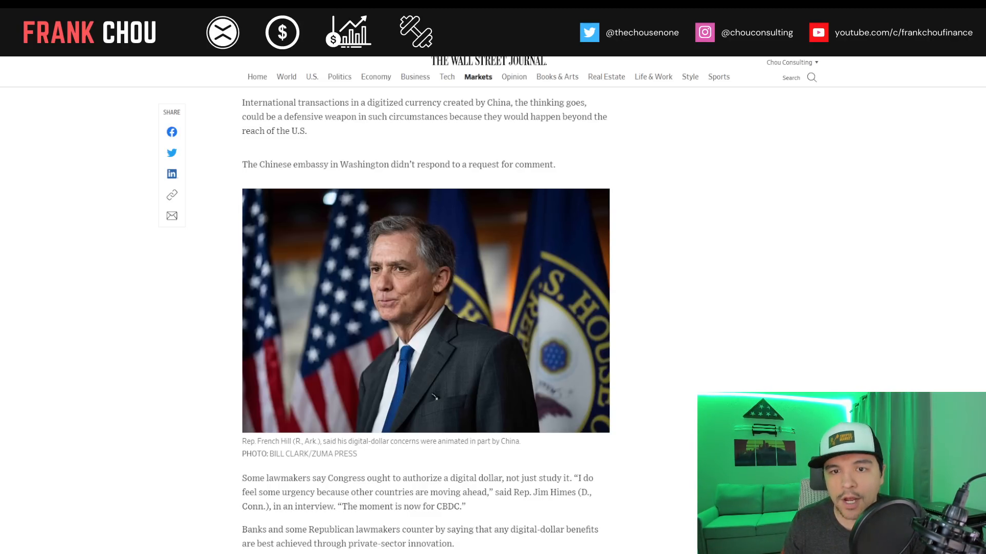
scroll(down, 3)
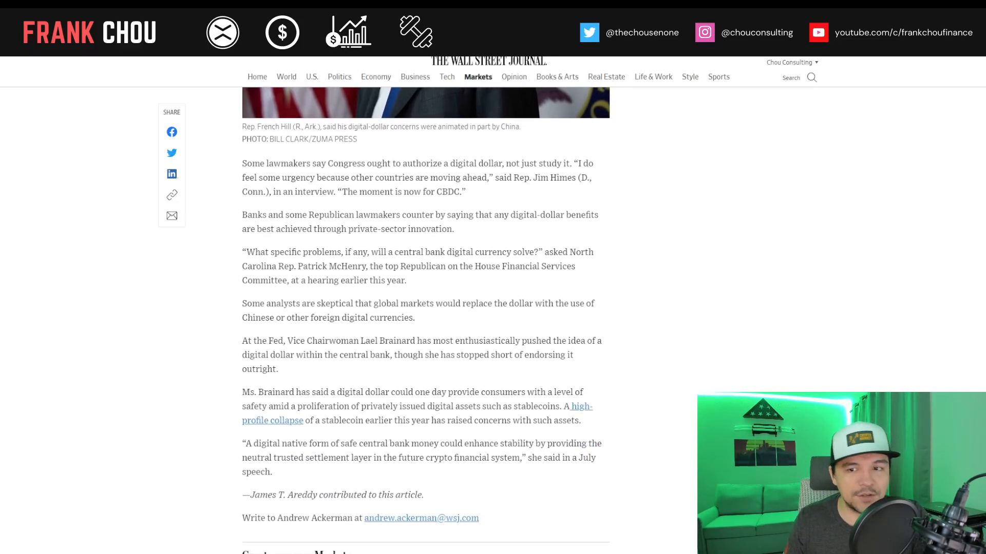
Scroll beyond the article's end to the Cryptocurrency Markets related-coverage story links.
scroll(down, 3)
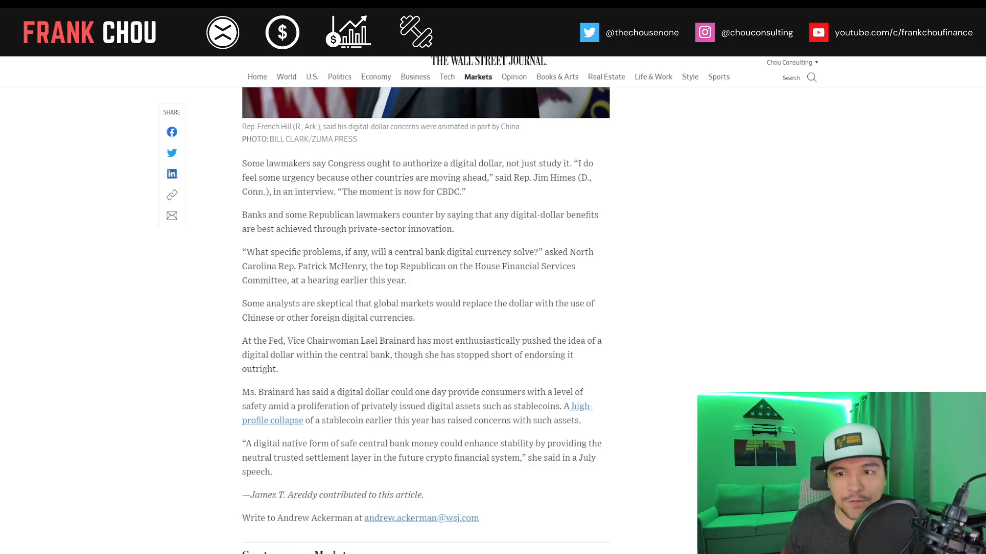
scroll(down, 3)
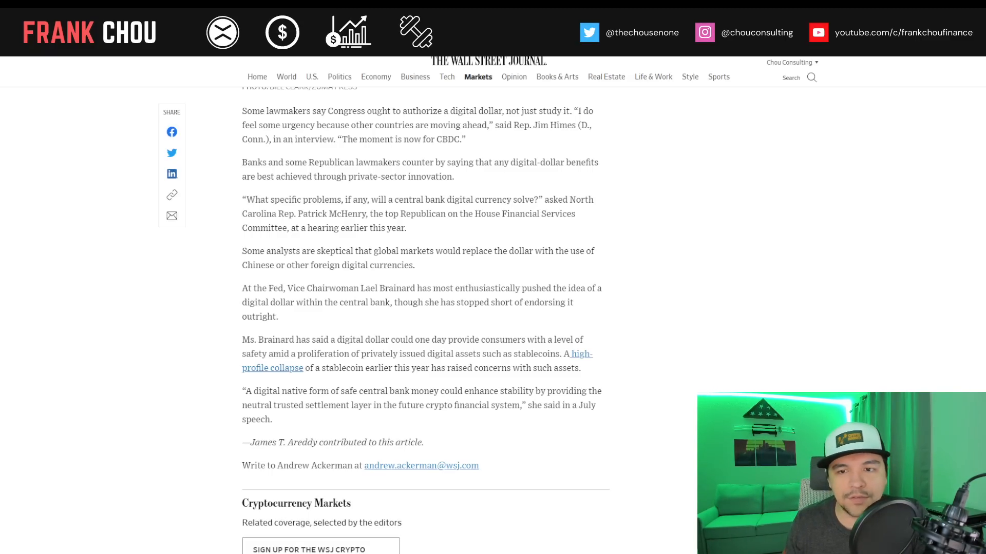
scroll(down, 3)
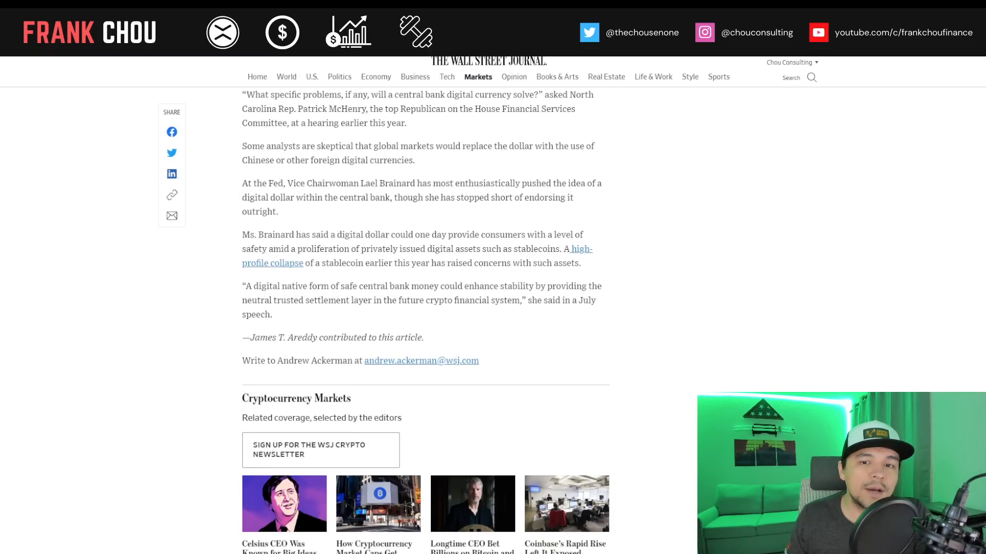
scroll(down, 3)
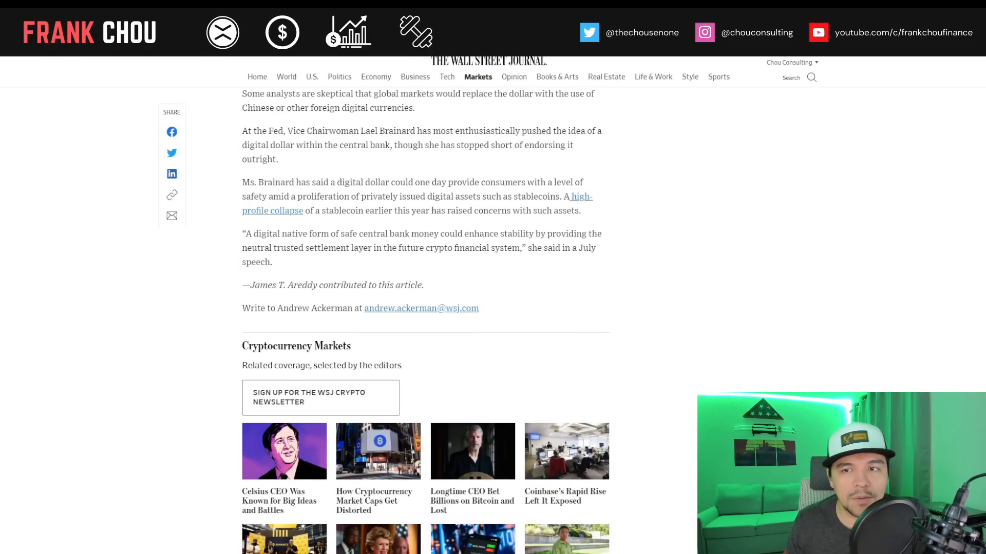